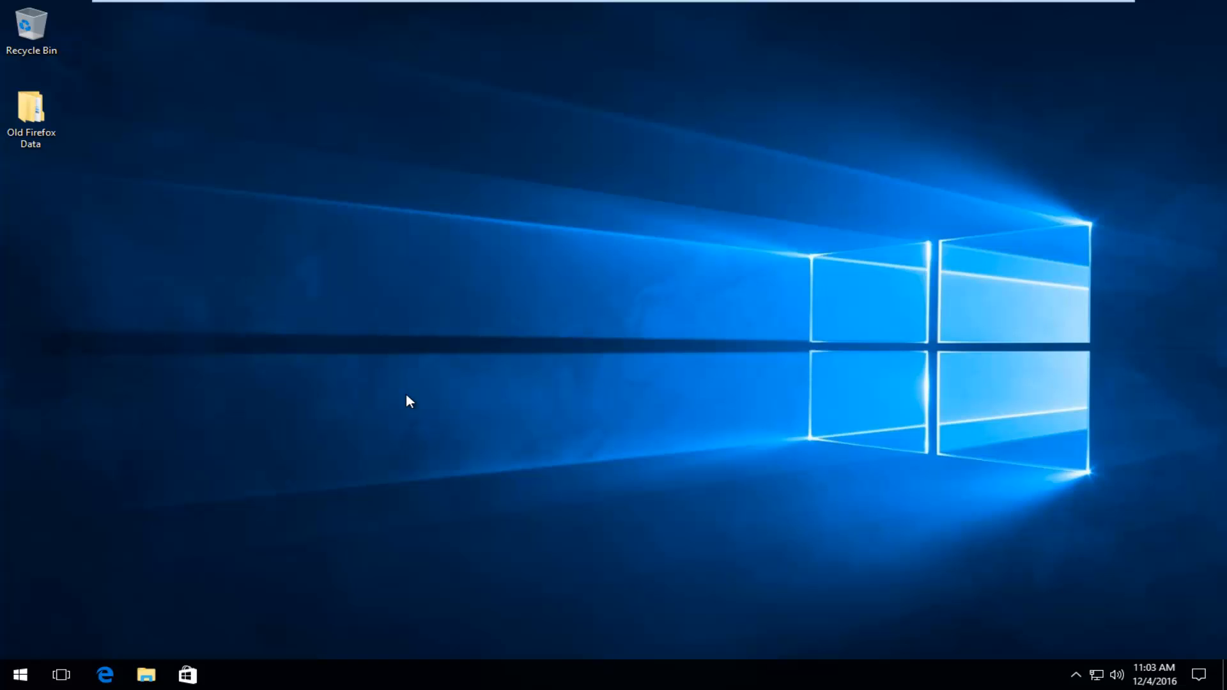
{"action": "mouse_move", "coordinate": [333, 263]}
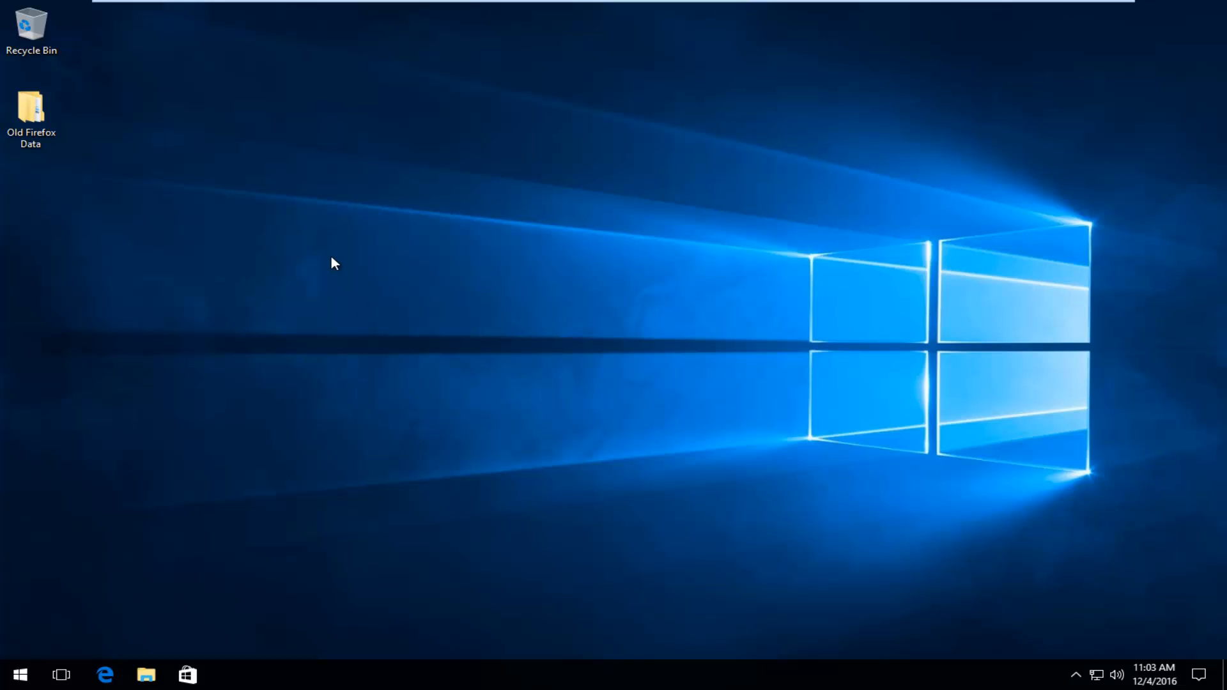
Search the Start menu for 'network and sharing'
{"action": "left_click", "coordinate": [17, 674]}
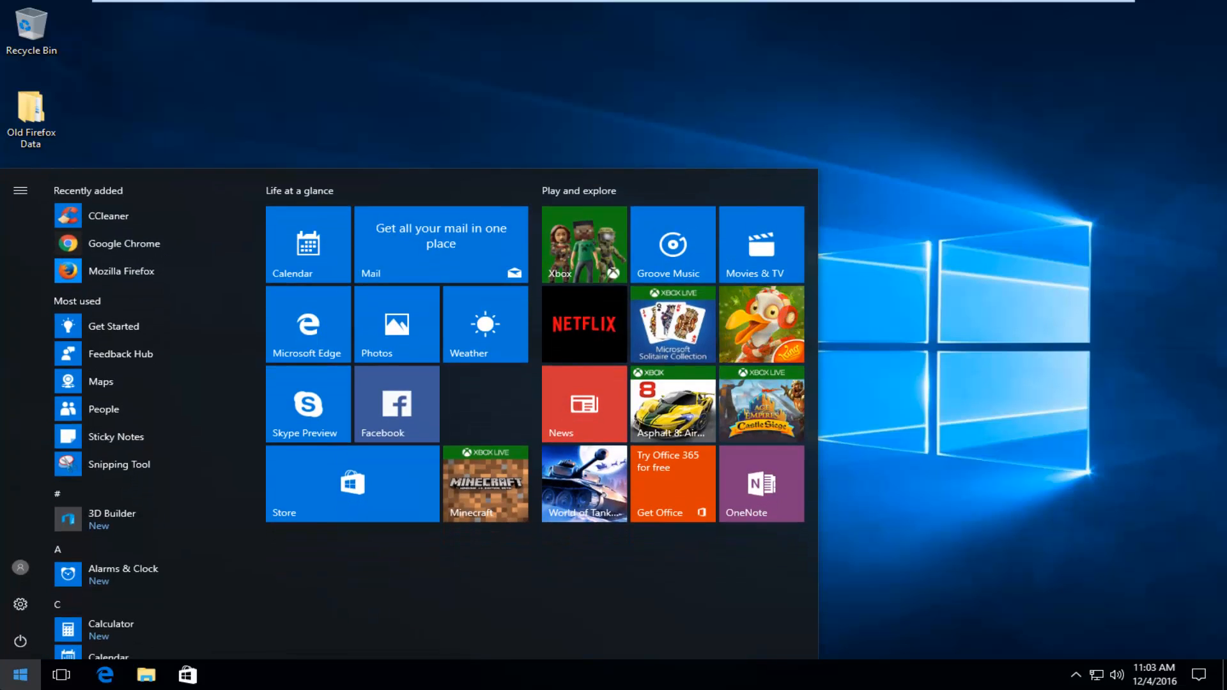
{"action": "type", "text": "network and sharing"}
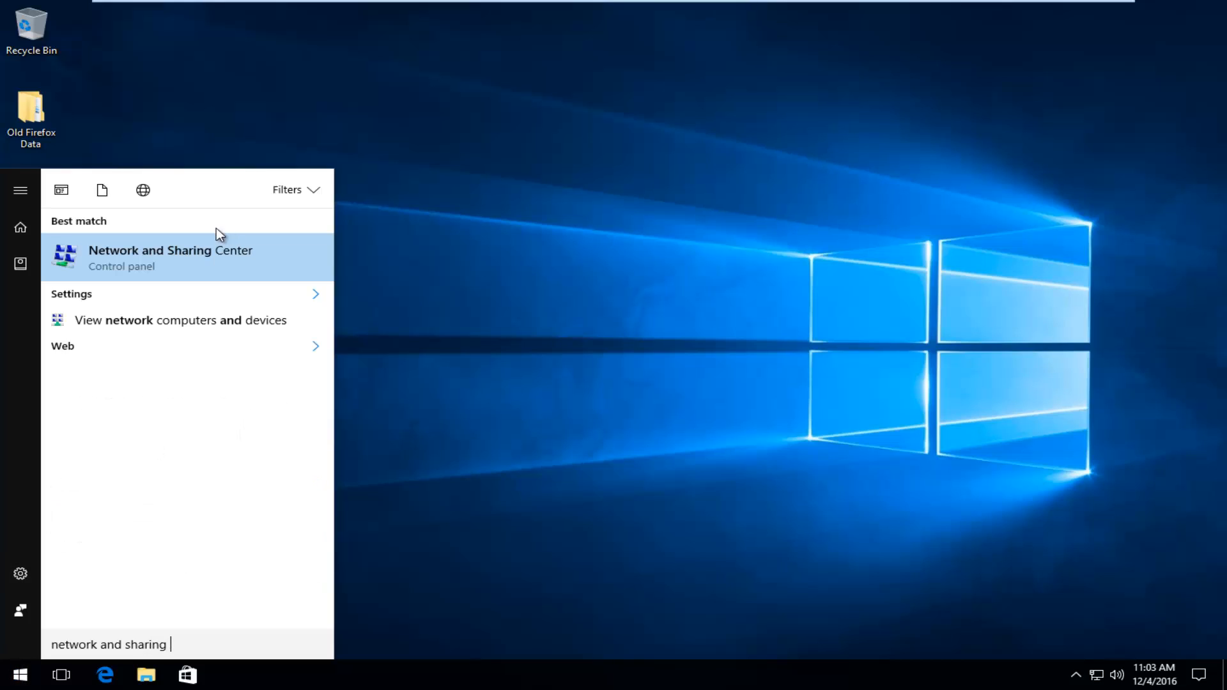
{"action": "mouse_move", "coordinate": [174, 275]}
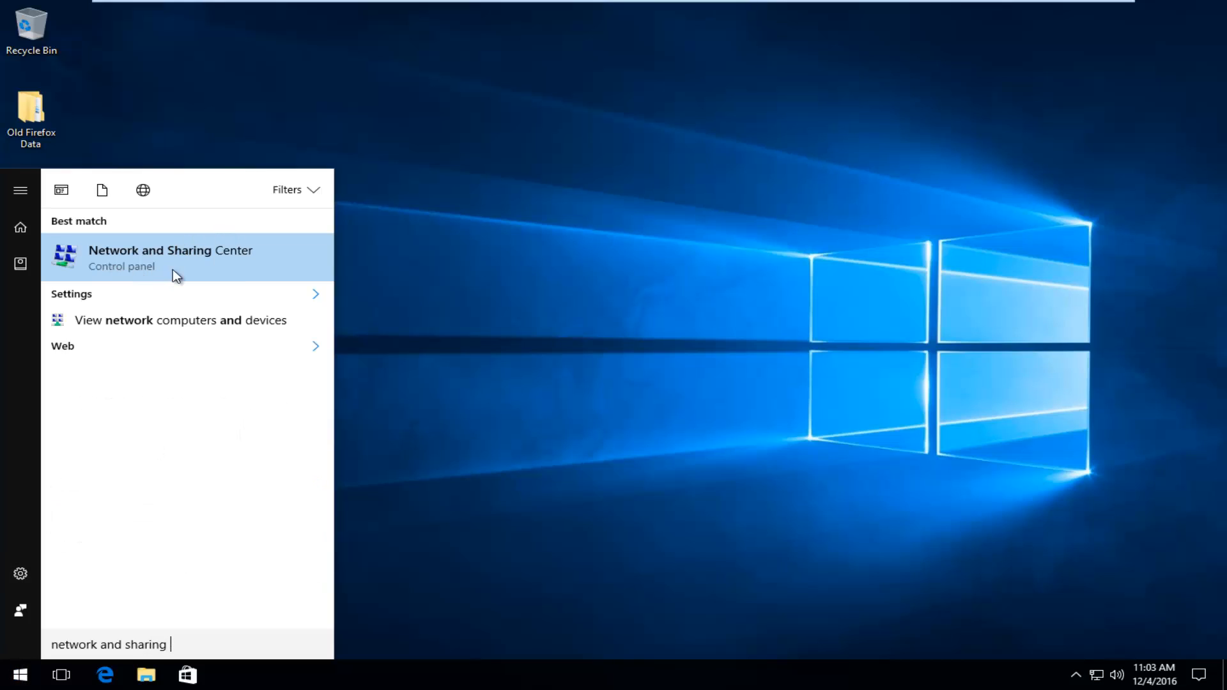
{"action": "mouse_move", "coordinate": [162, 275]}
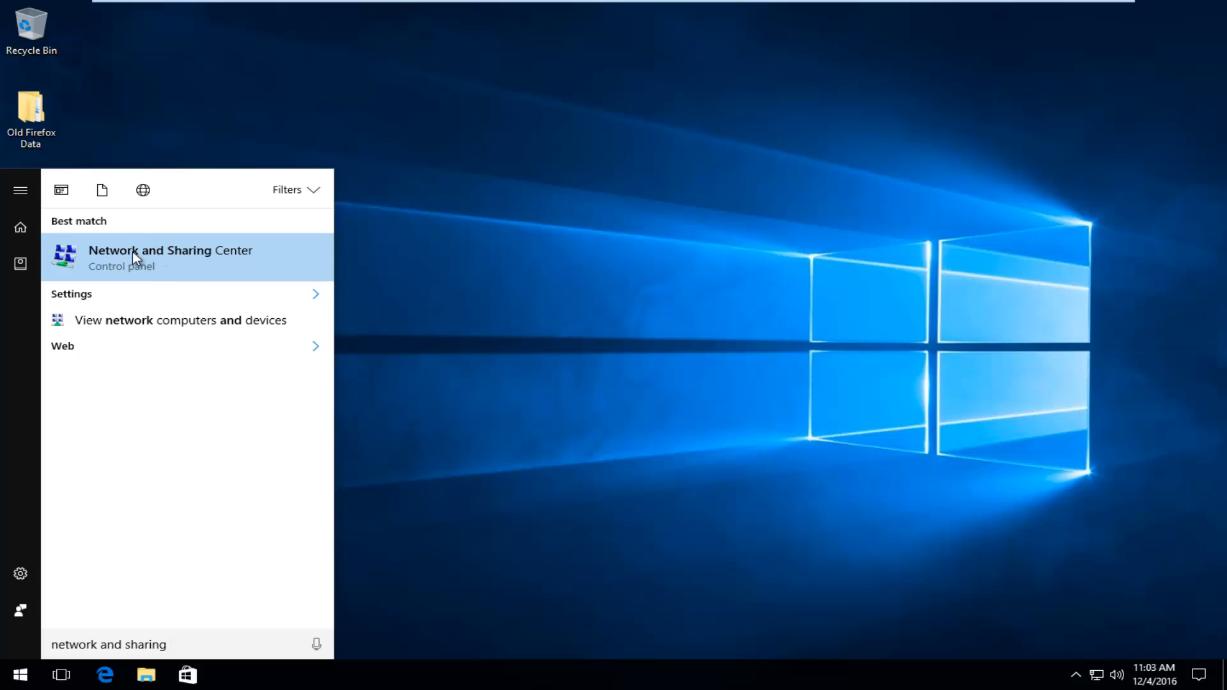
Open Network and Sharing Center and view the Ethernet0 connection status
{"action": "left_click", "coordinate": [170, 250]}
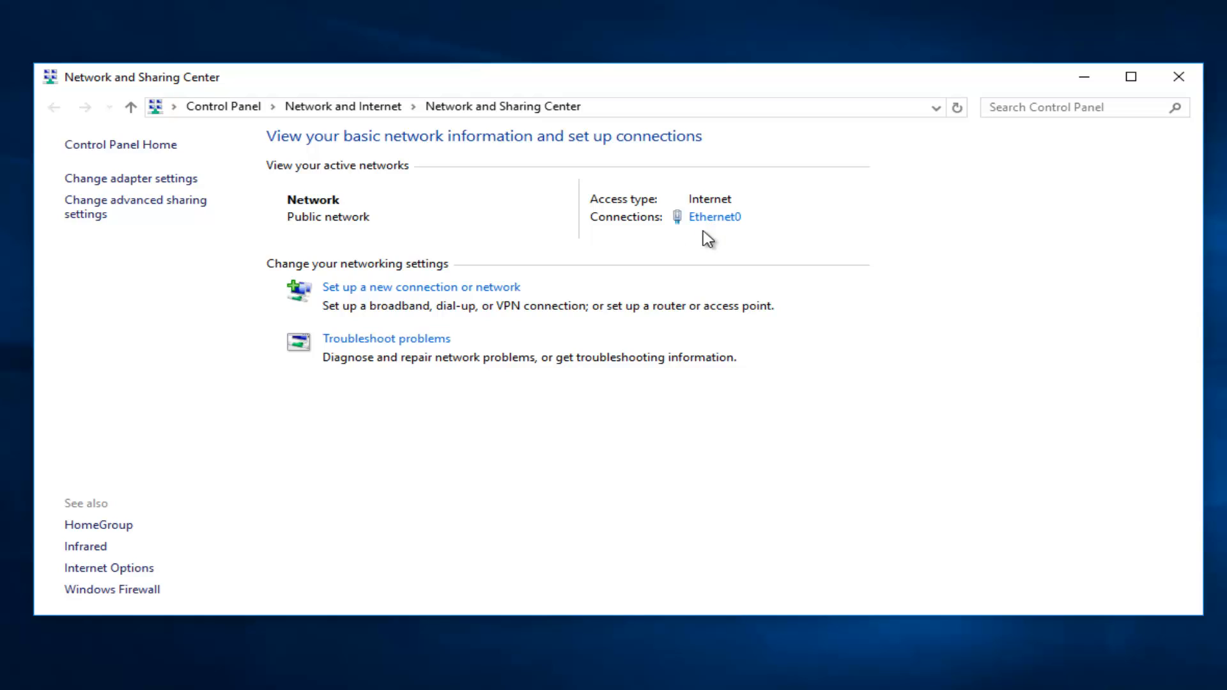
{"action": "left_click", "coordinate": [713, 217]}
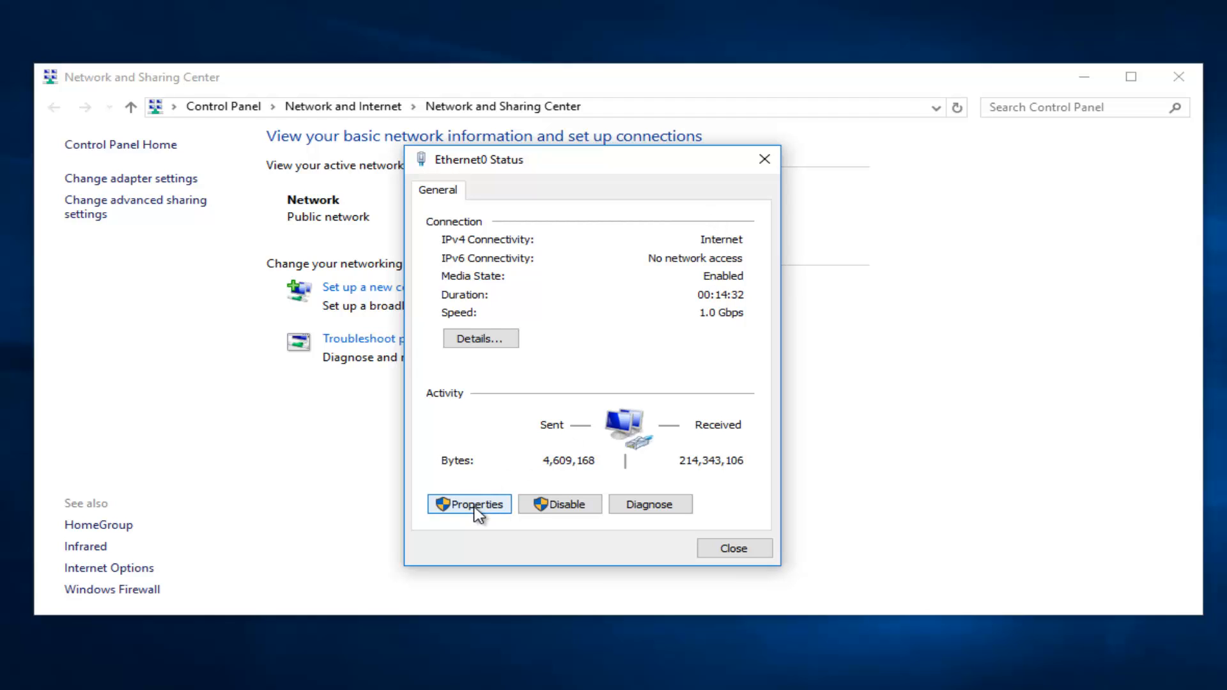
Open Ethernet0 Properties and select Internet Protocol Version 4 (TCP/IPv4)
{"action": "left_click", "coordinate": [468, 504]}
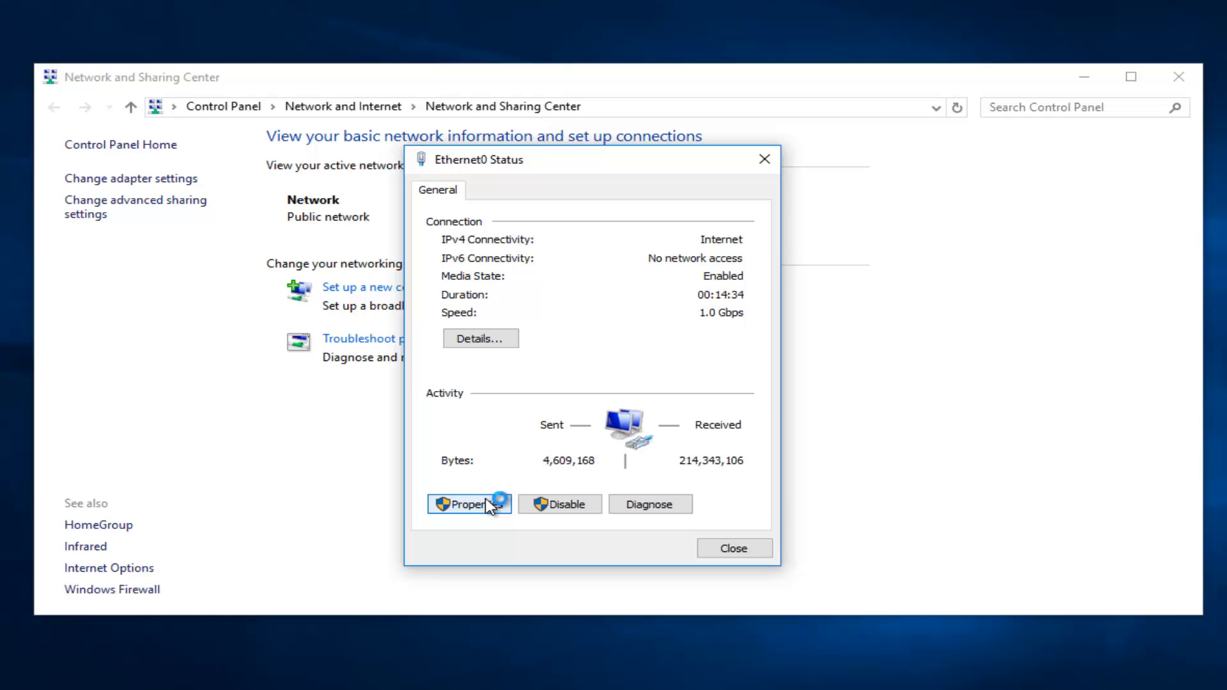
{"action": "left_click", "coordinate": [470, 504]}
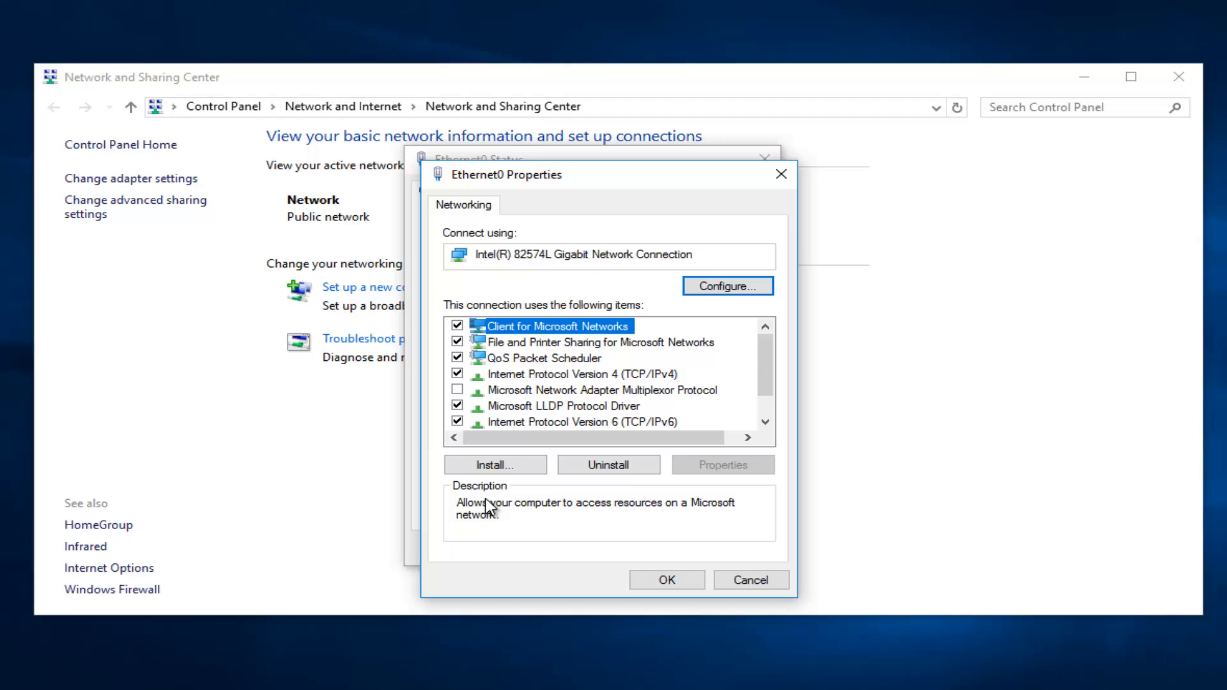
{"action": "mouse_move", "coordinate": [507, 382]}
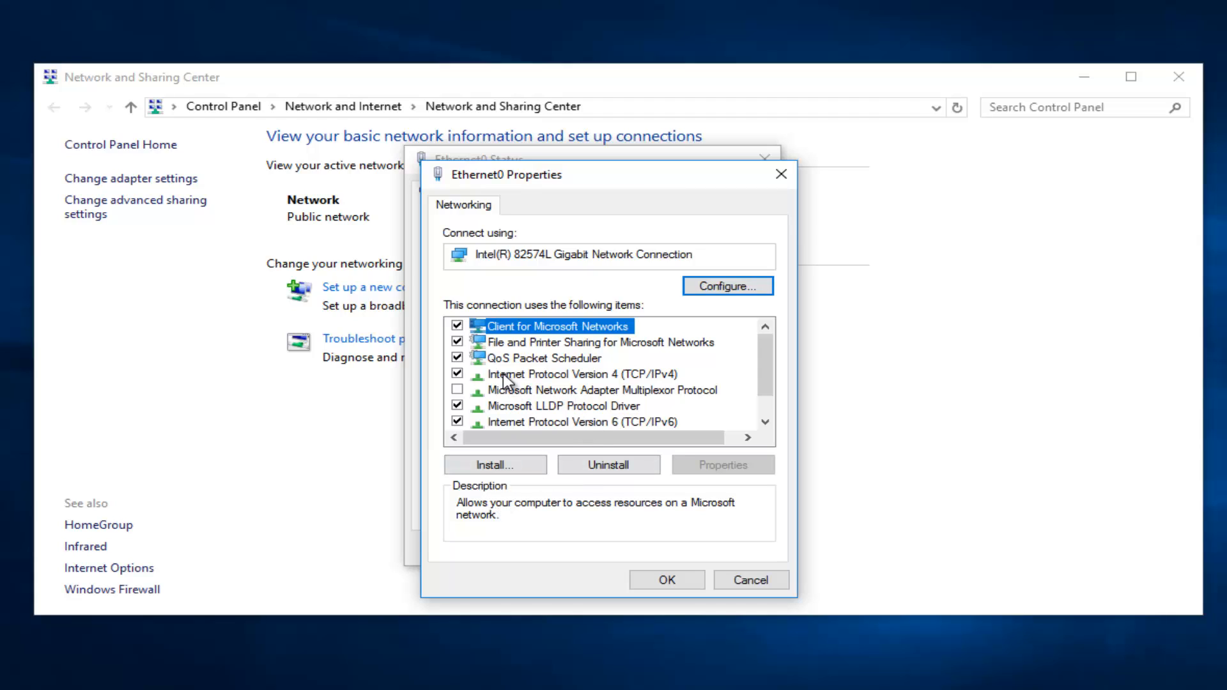
{"action": "mouse_move", "coordinate": [583, 383]}
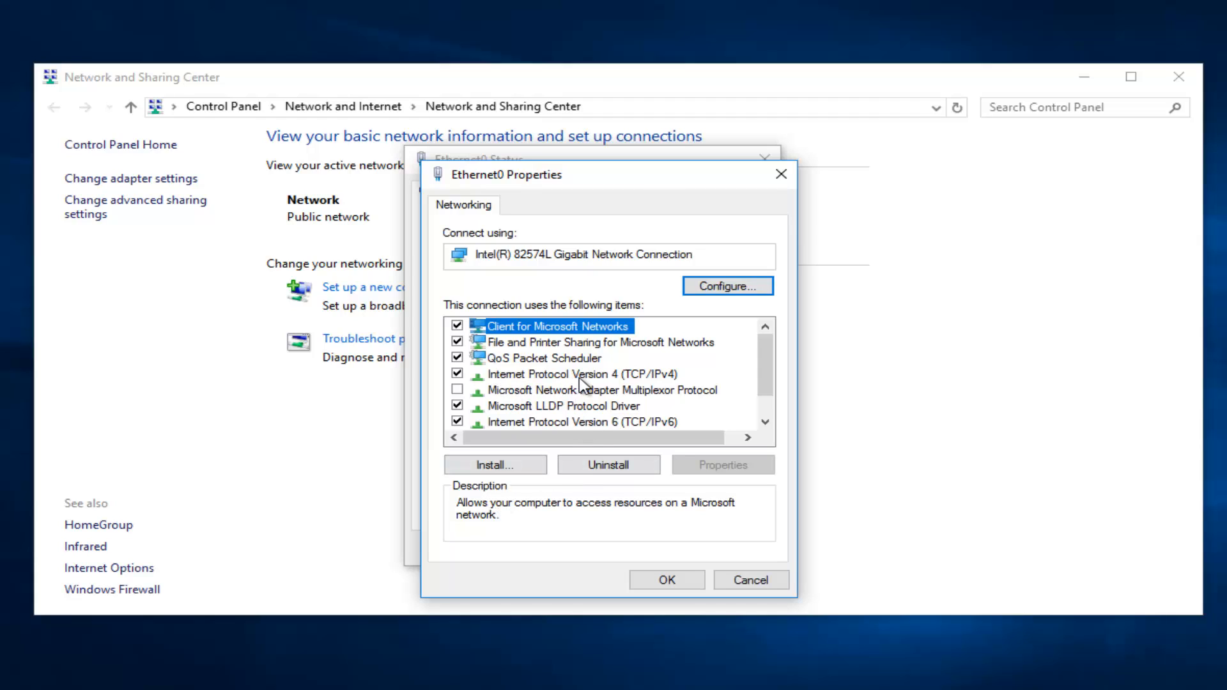
{"action": "mouse_move", "coordinate": [663, 379]}
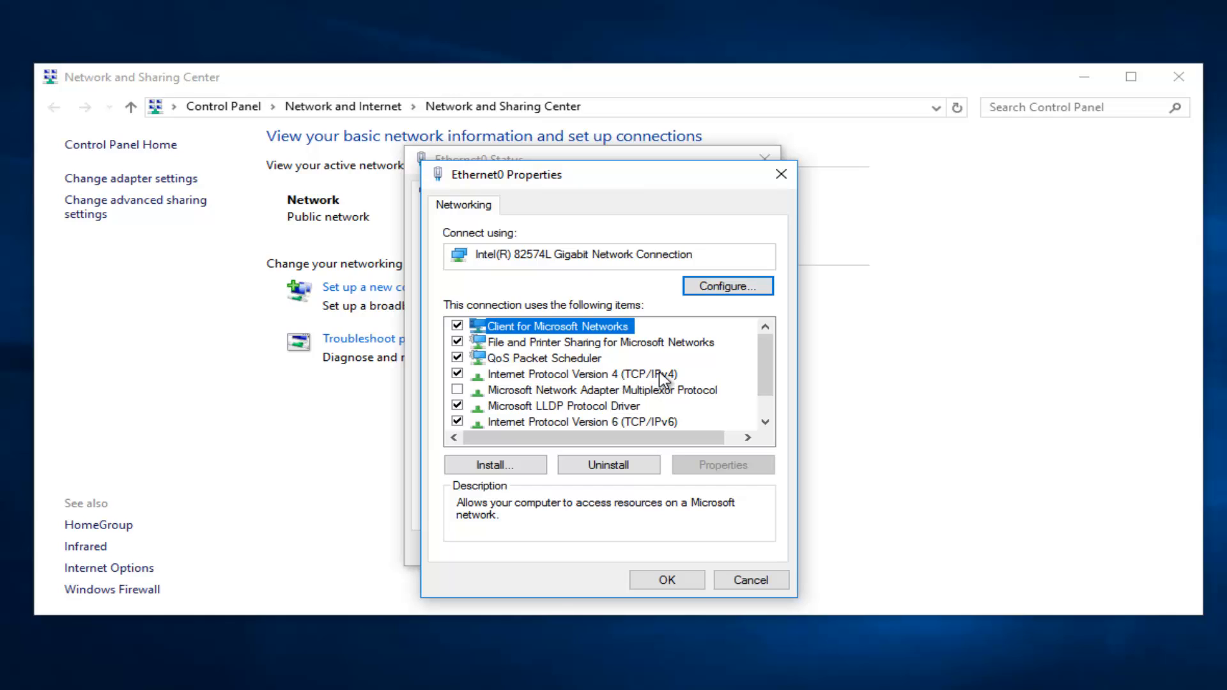
{"action": "left_click", "coordinate": [551, 374]}
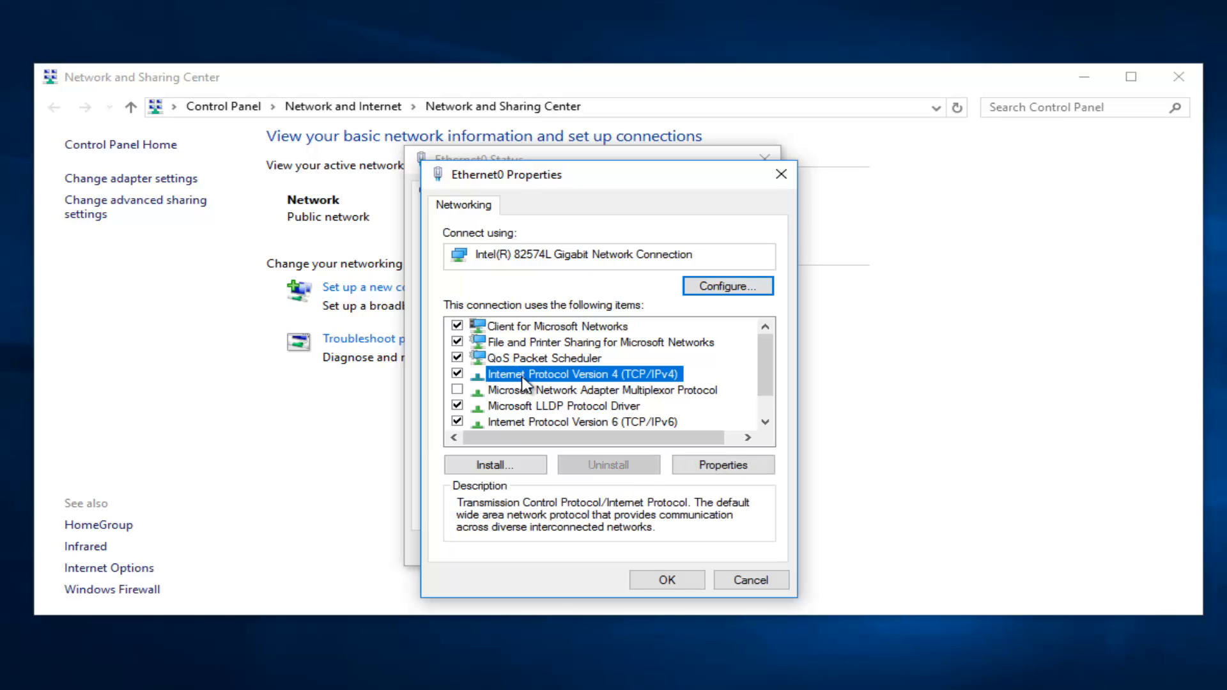
In IPv4 properties, use manual DNS servers 8.8.8.8 and 8.8.4.4
{"action": "left_click", "coordinate": [722, 464]}
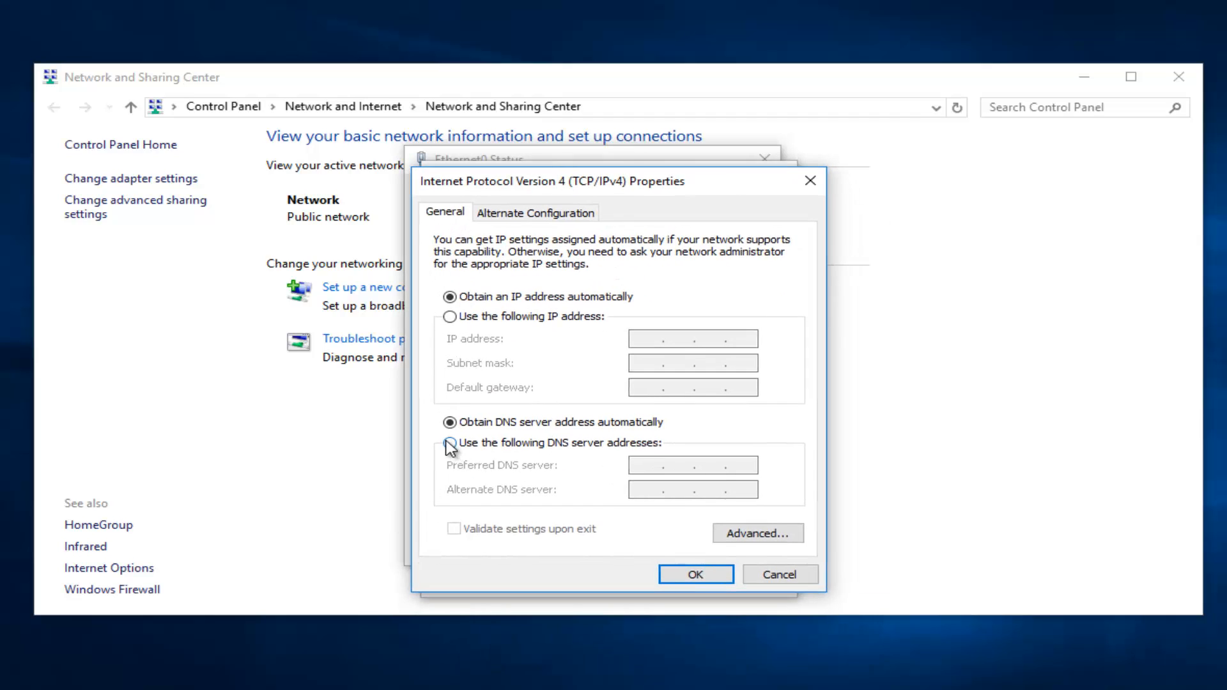
{"action": "left_click", "coordinate": [450, 443]}
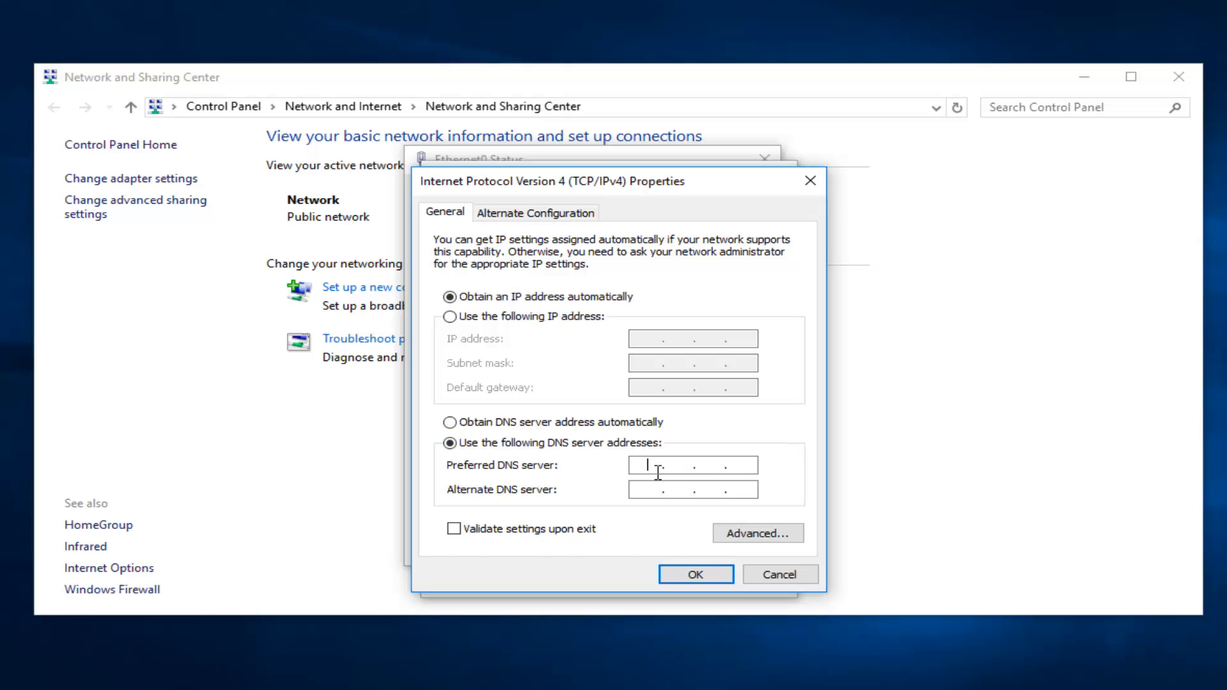
{"action": "type", "text": "8.8.8.8"}
{"action": "left_click", "coordinate": [692, 490]}
{"action": "type", "text": "8.8.4.4"}
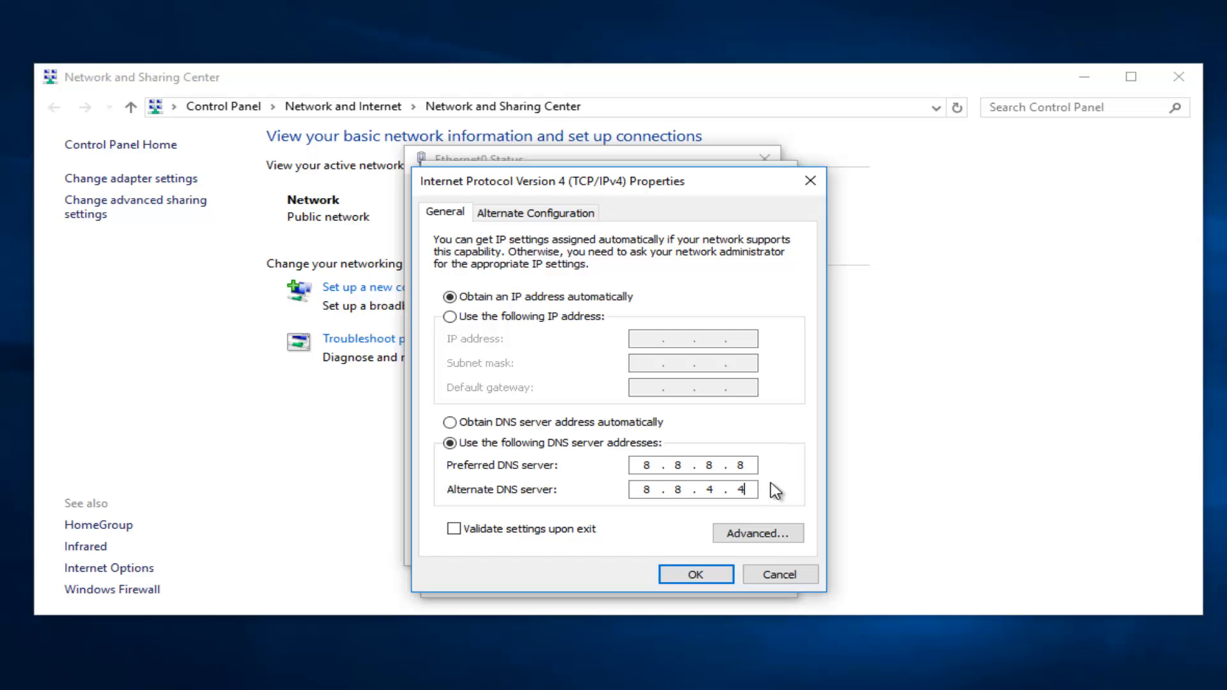
{"action": "mouse_move", "coordinate": [764, 485]}
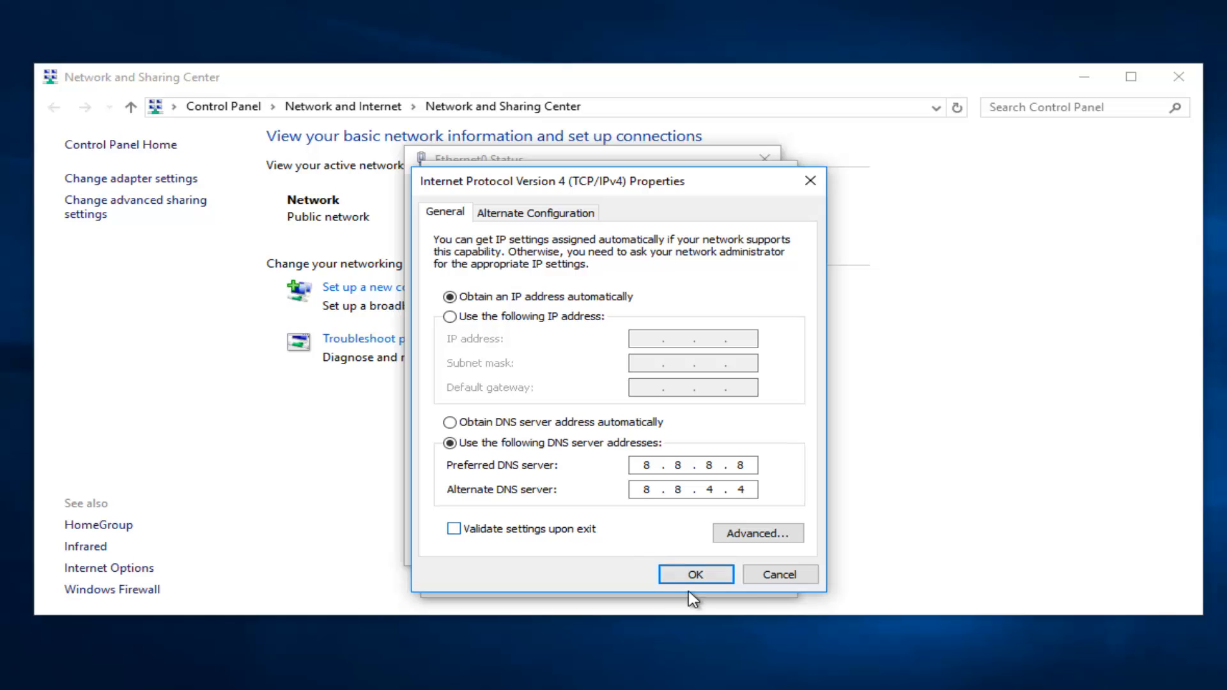
Confirm the IPv4 DNS changes and close the Ethernet0 Status window
{"action": "left_click", "coordinate": [694, 574]}
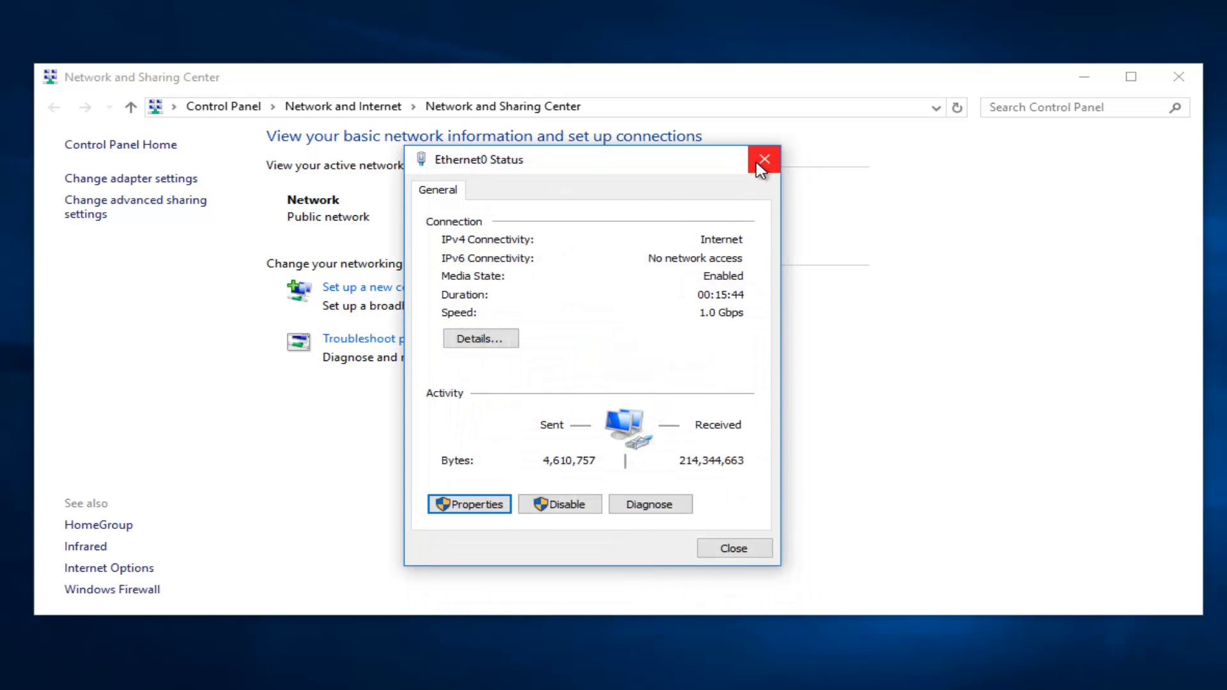
{"action": "left_click", "coordinate": [764, 159]}
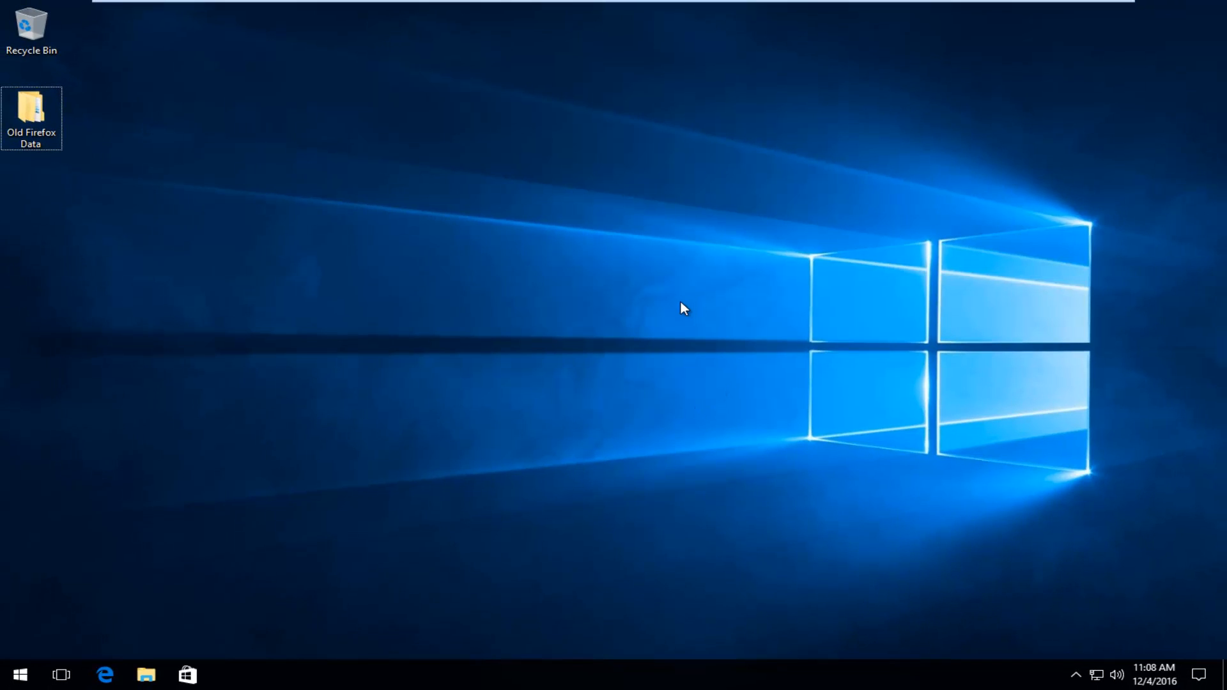
{"action": "mouse_move", "coordinate": [672, 304]}
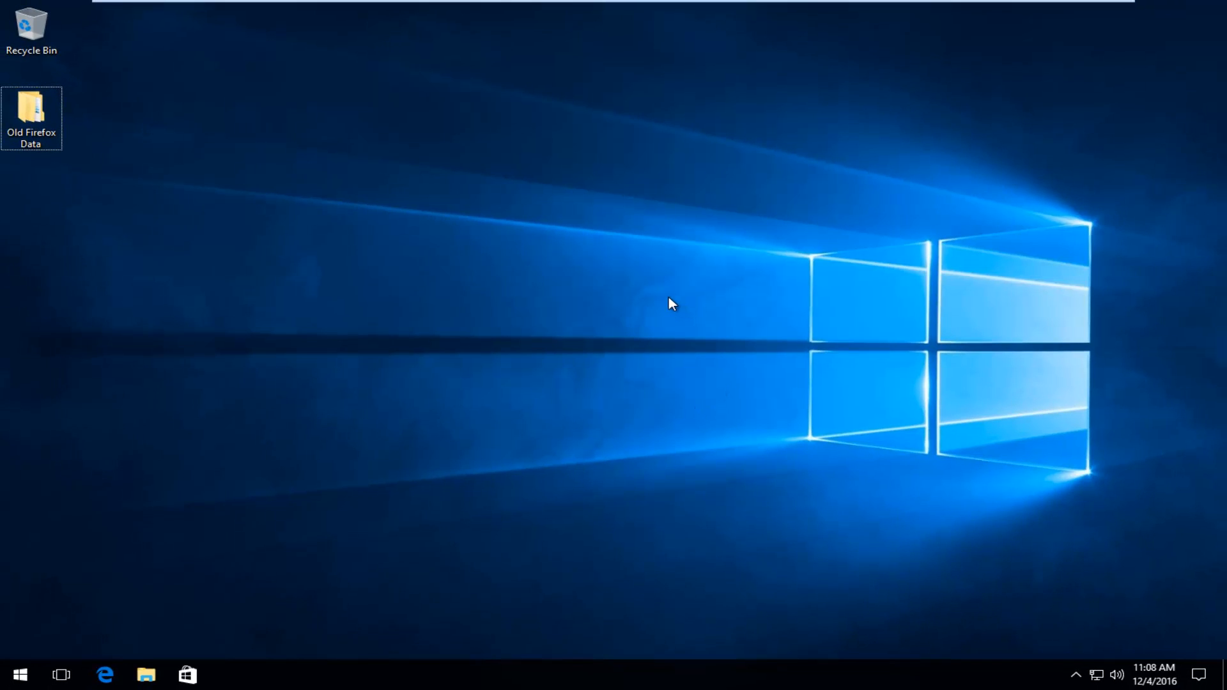